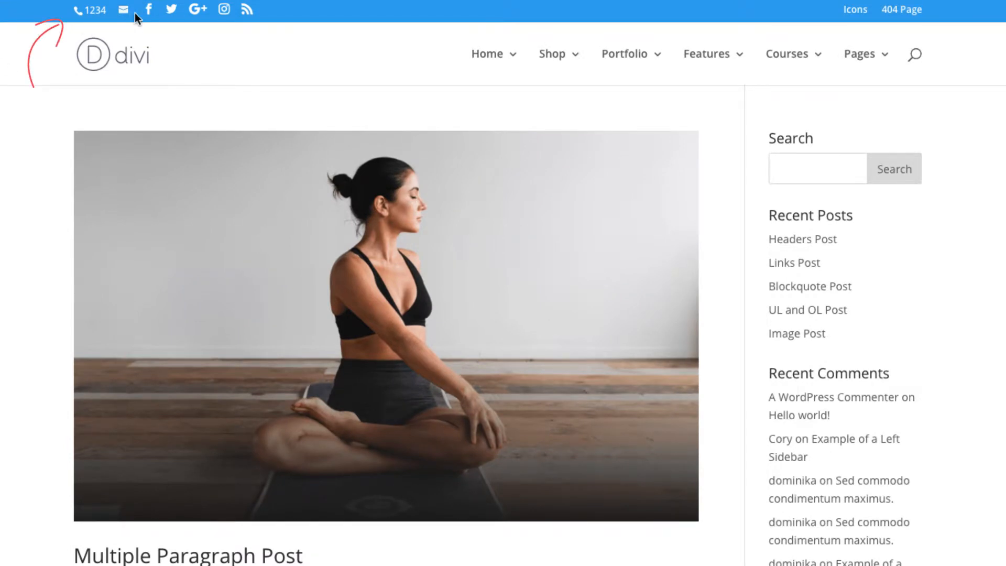
pyautogui.moveTo(170, 15)
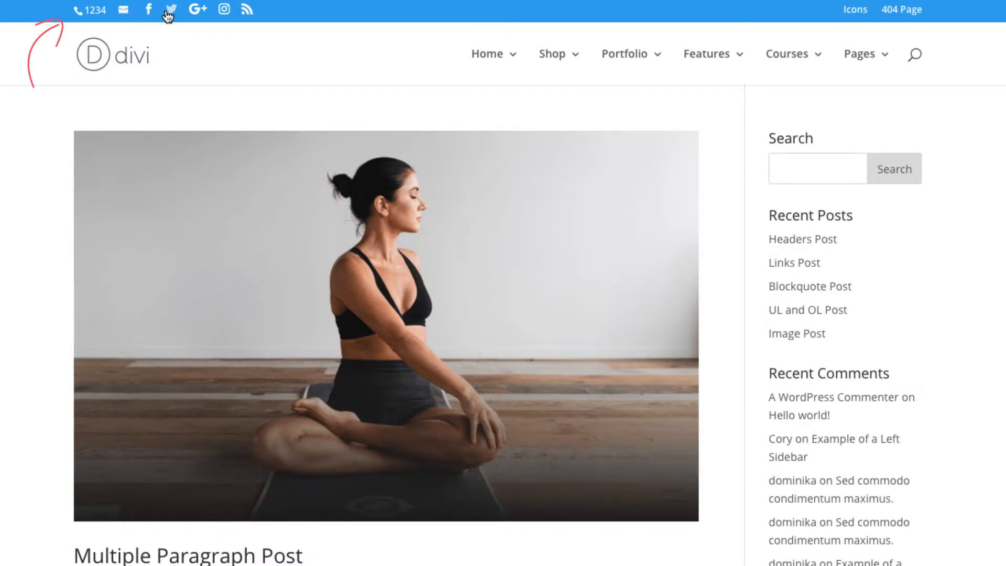
pyautogui.moveTo(823, 23)
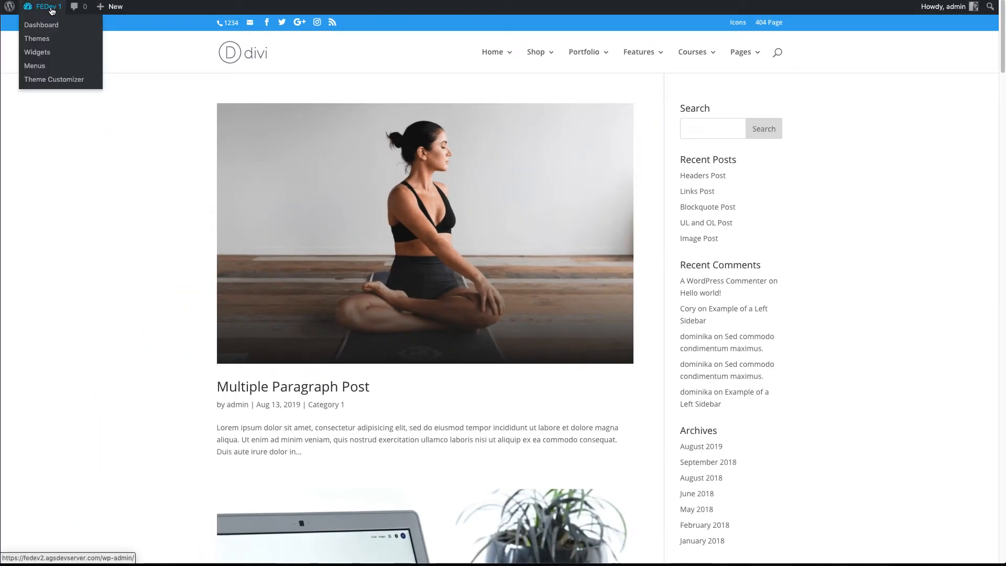
pyautogui.moveTo(54, 79)
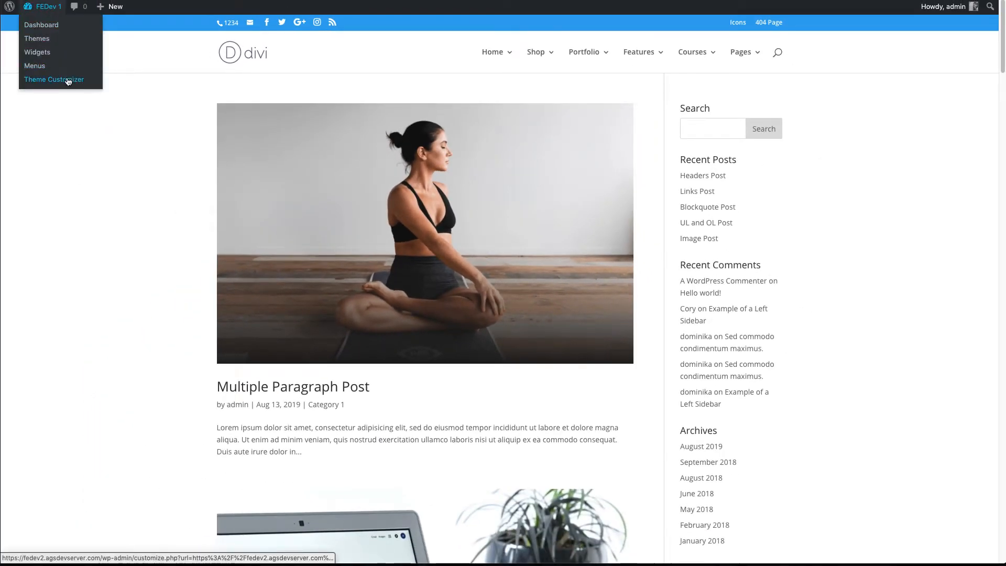
# Step: Launch the Theme Customizer for the FEDev 1 site from the admin bar site menu
pyautogui.click(54, 79)
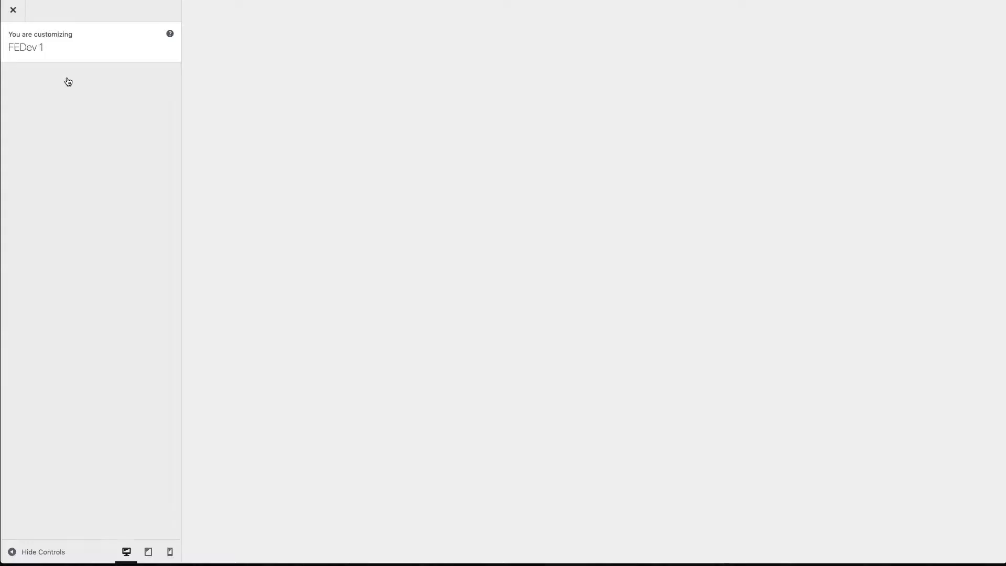